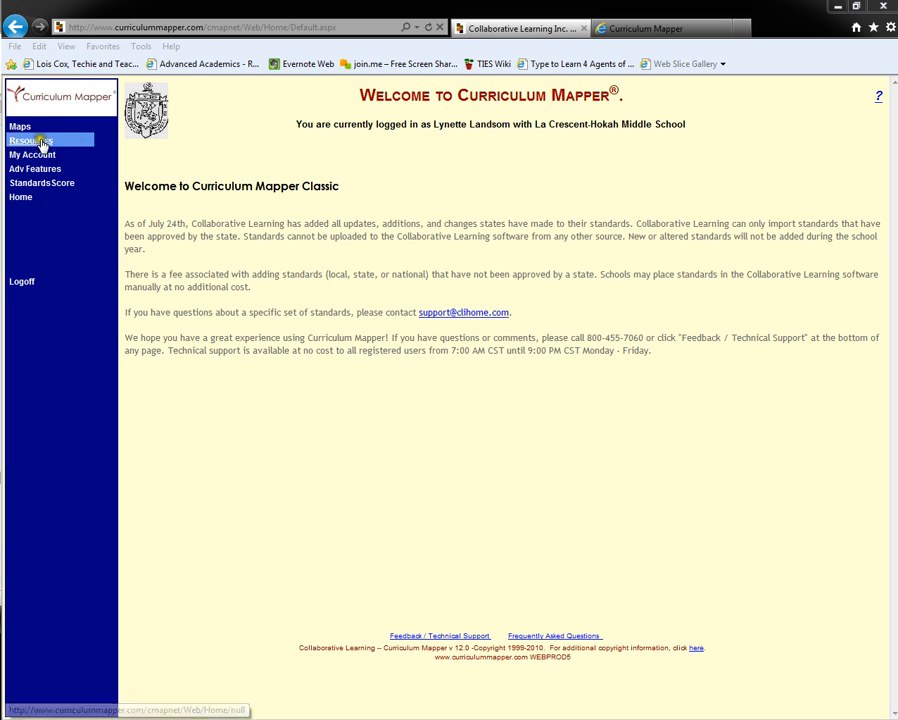
Step: Set the account version preference to Curriculum Mapper 2010 in Edit Preferences and update
click(32, 155)
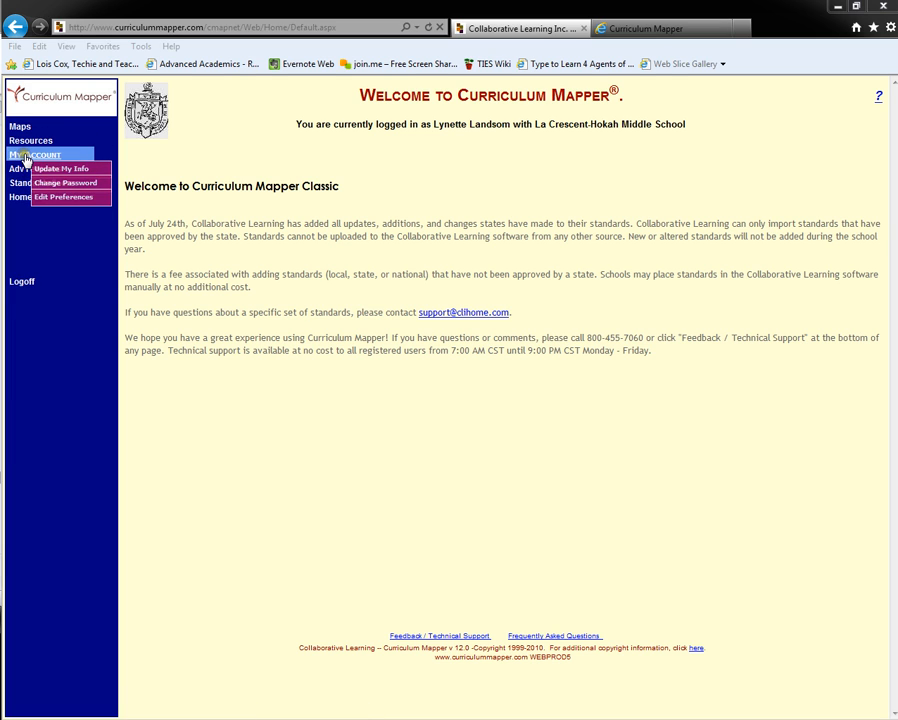
click(63, 196)
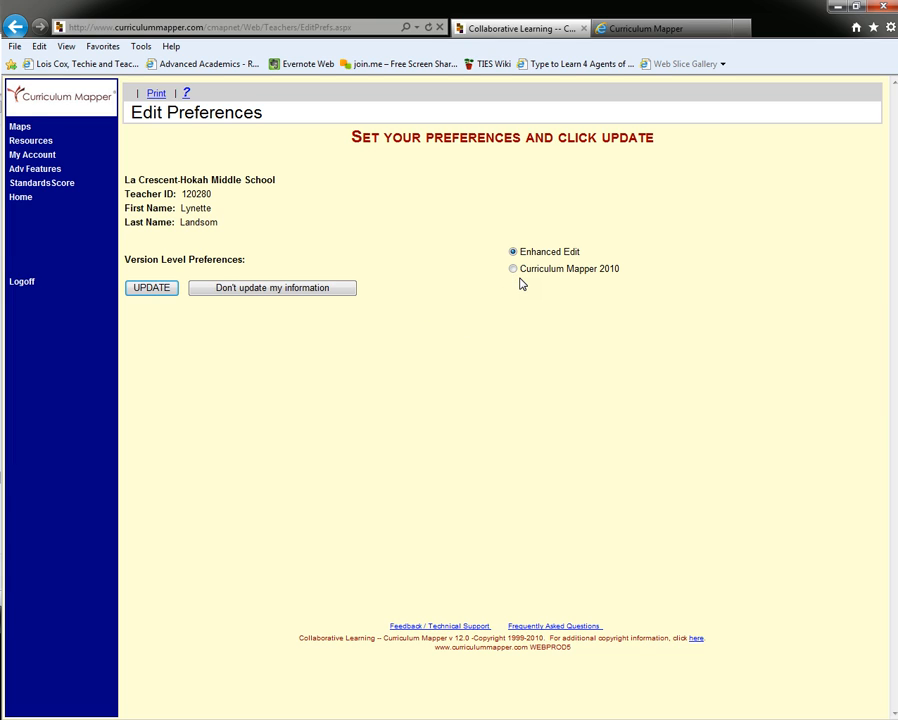
click(513, 268)
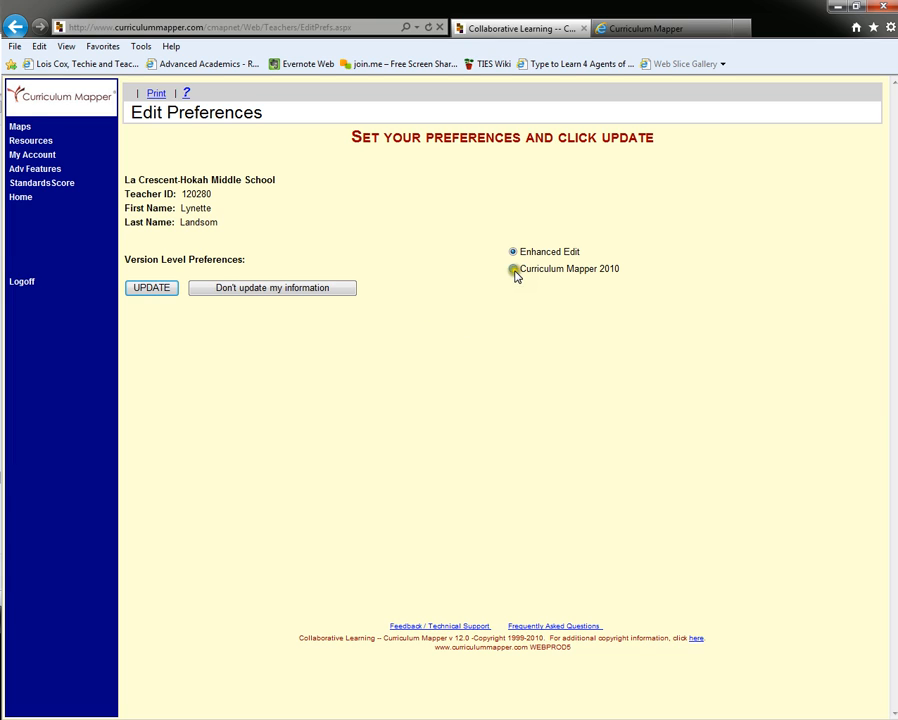
click(514, 270)
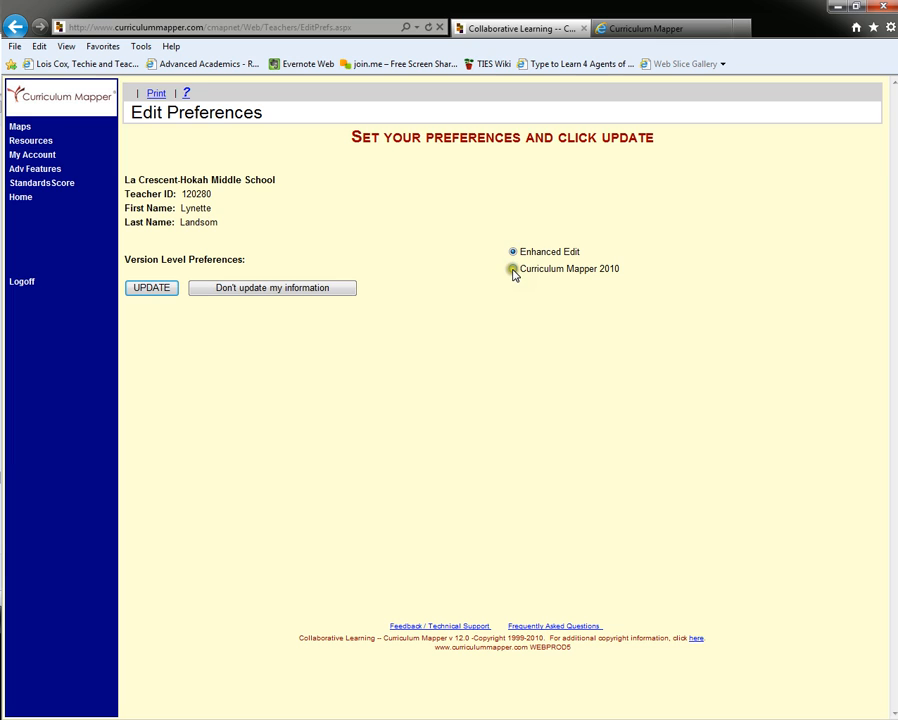
click(513, 268)
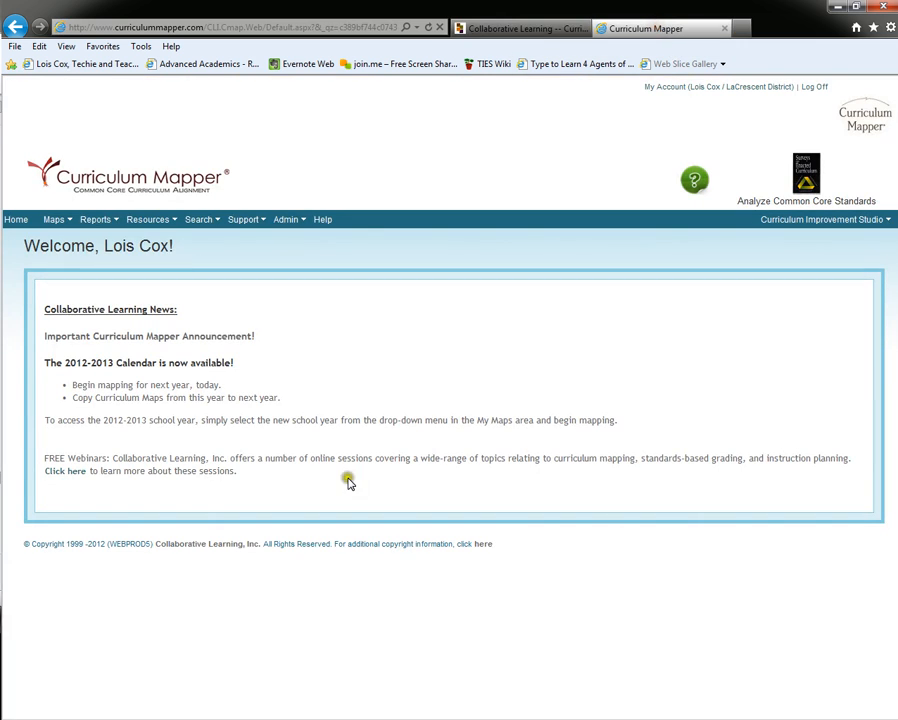
mouse_move(349, 618)
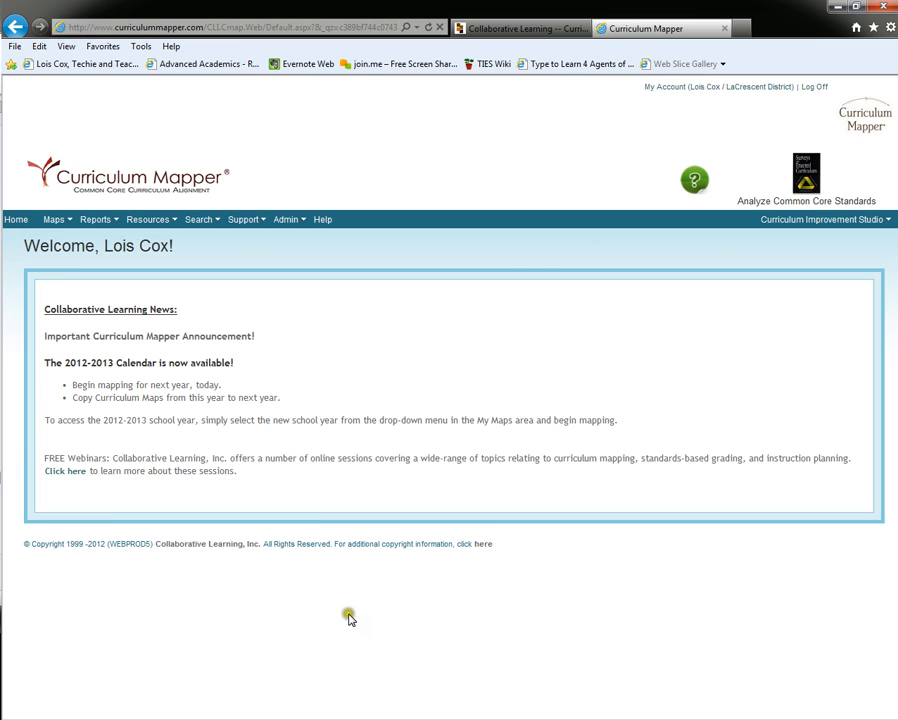
mouse_move(389, 617)
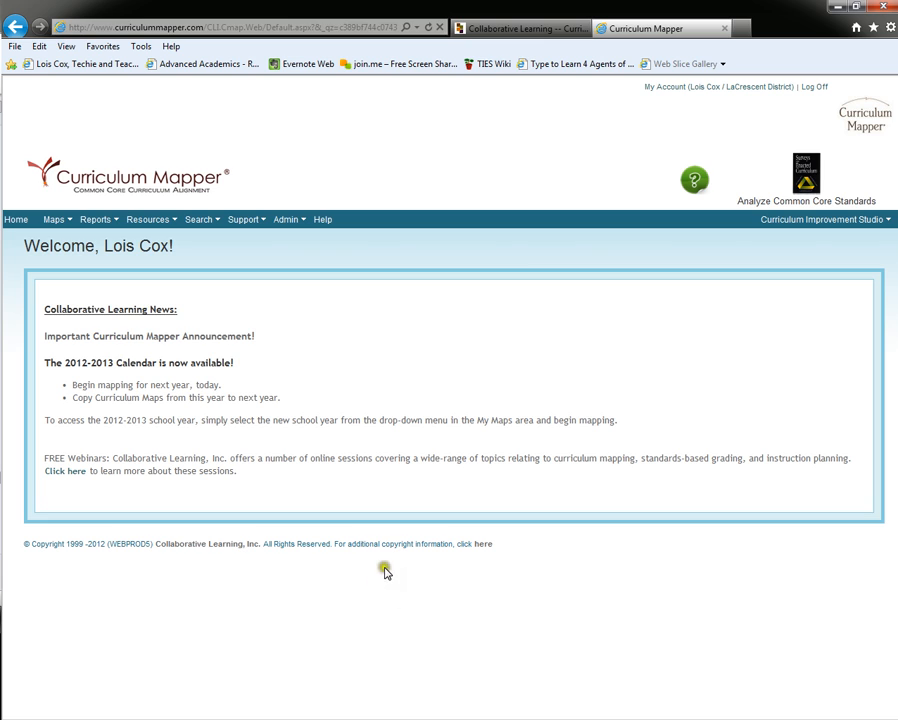
mouse_move(111, 280)
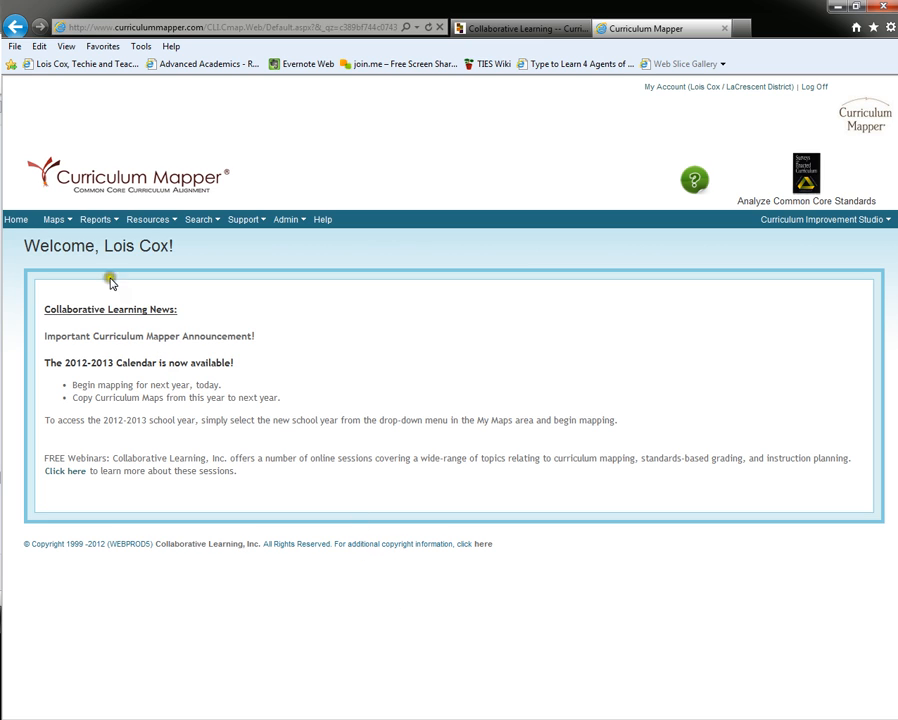
mouse_move(32, 262)
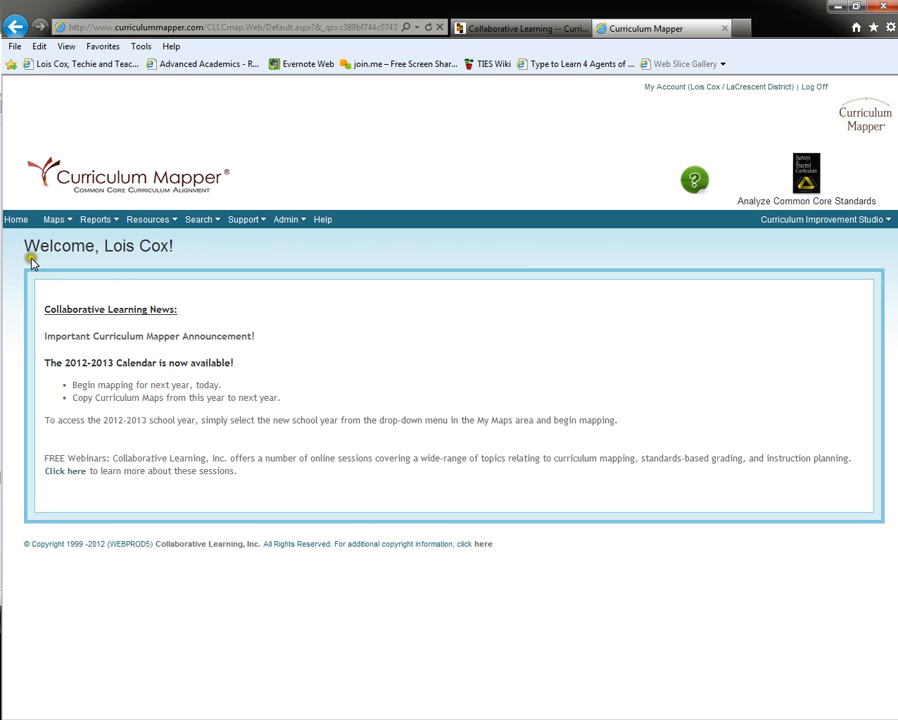
mouse_move(67, 190)
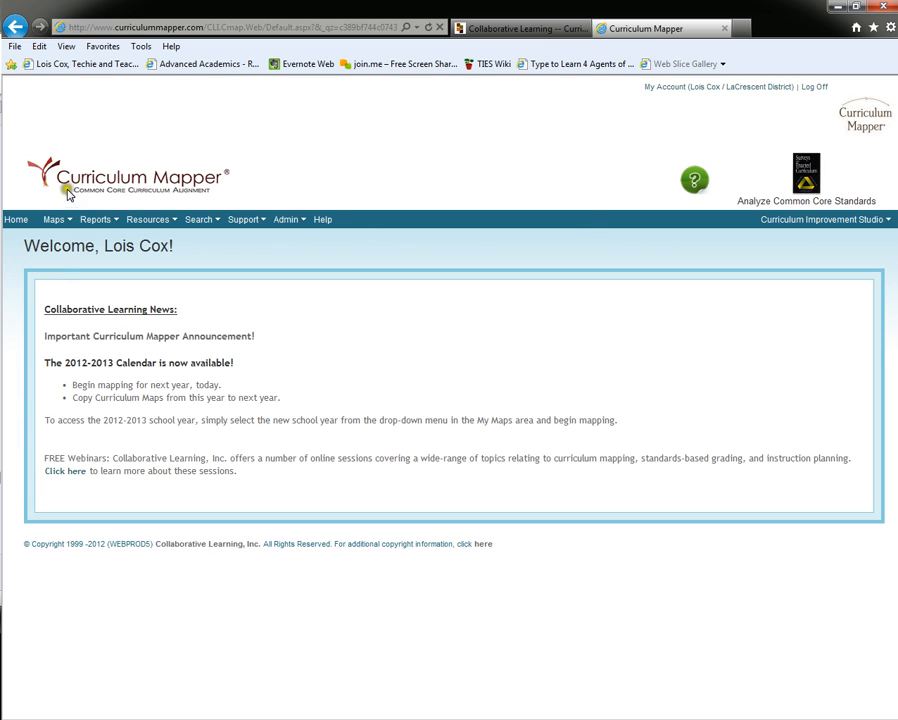
mouse_move(88, 232)
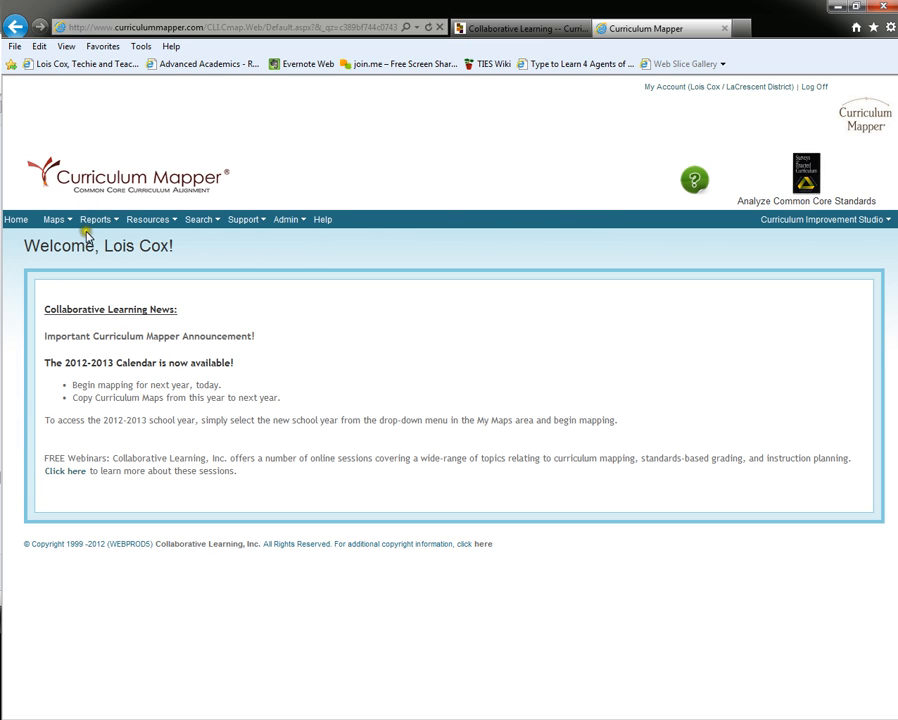
Step: Open the Maps dropdown in the navigation bar
click(54, 219)
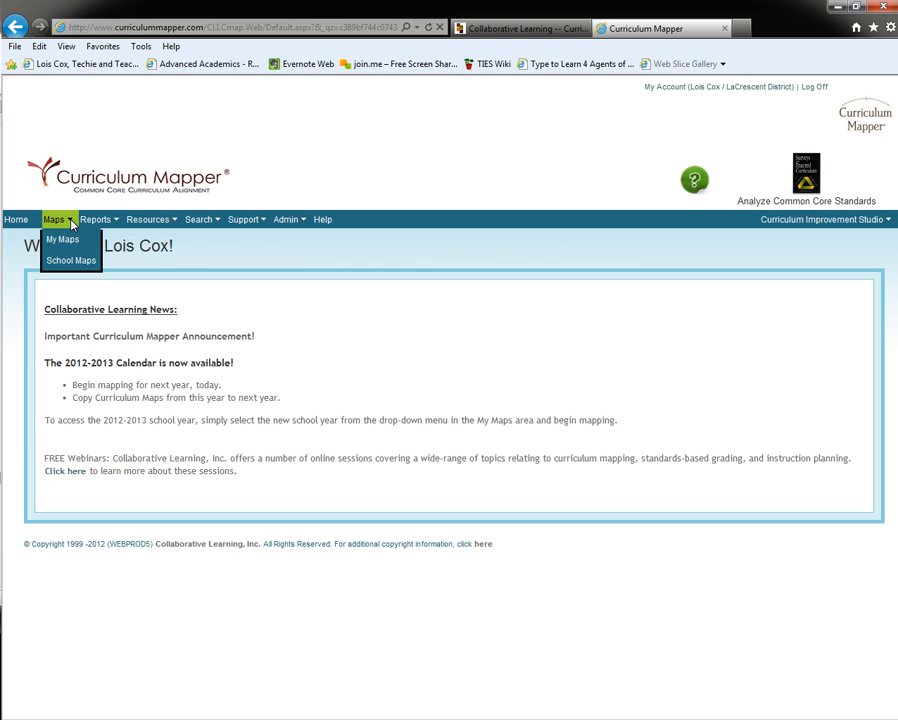
mouse_move(61, 239)
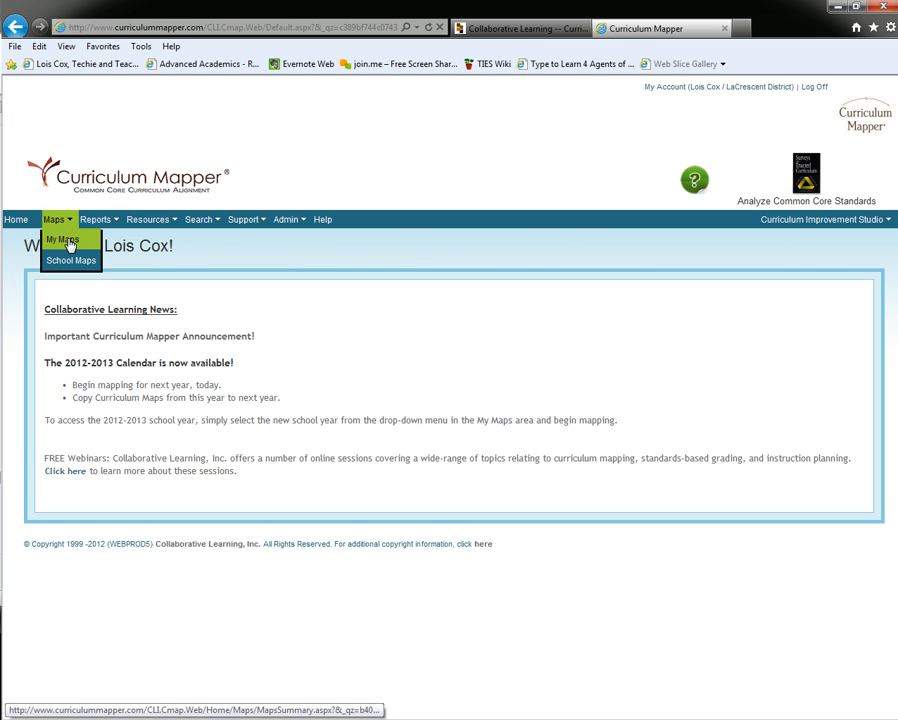
Step: Open the May Word Processing map from My Maps and scroll to its unit block
click(62, 238)
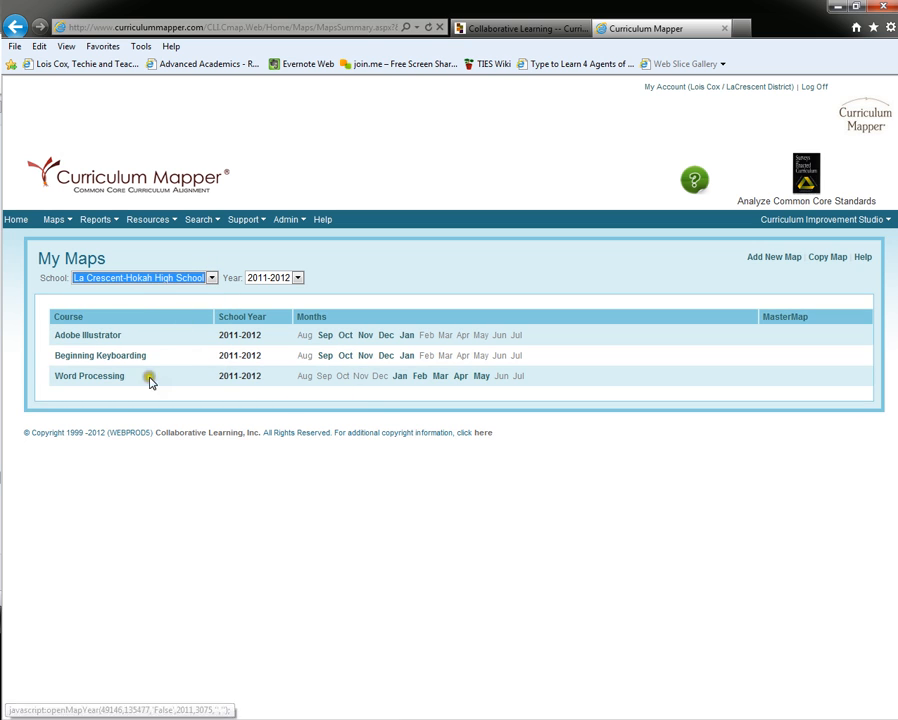
mouse_move(399, 375)
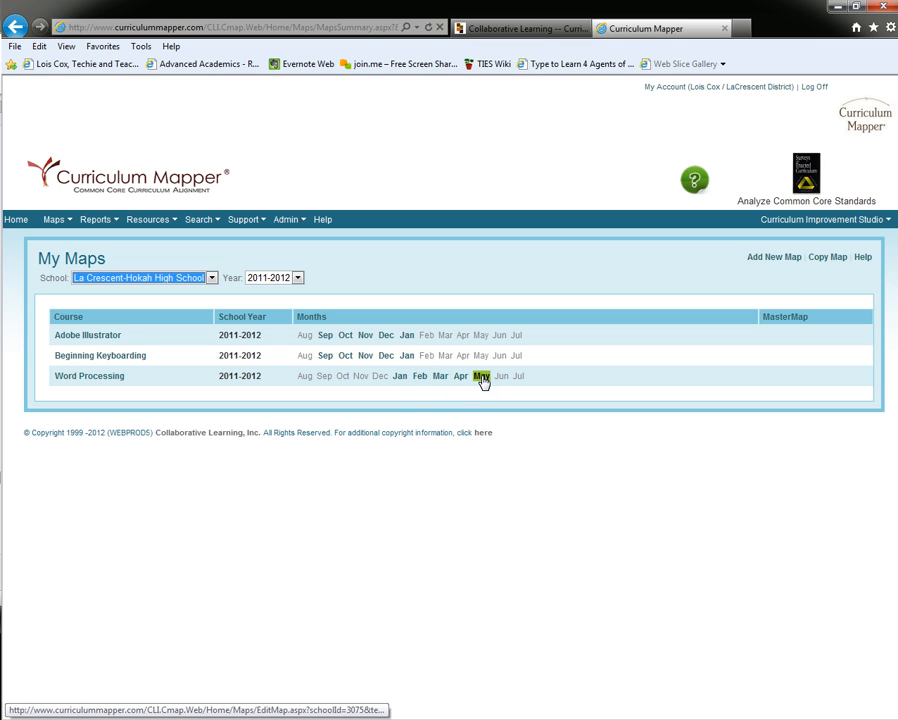
click(481, 375)
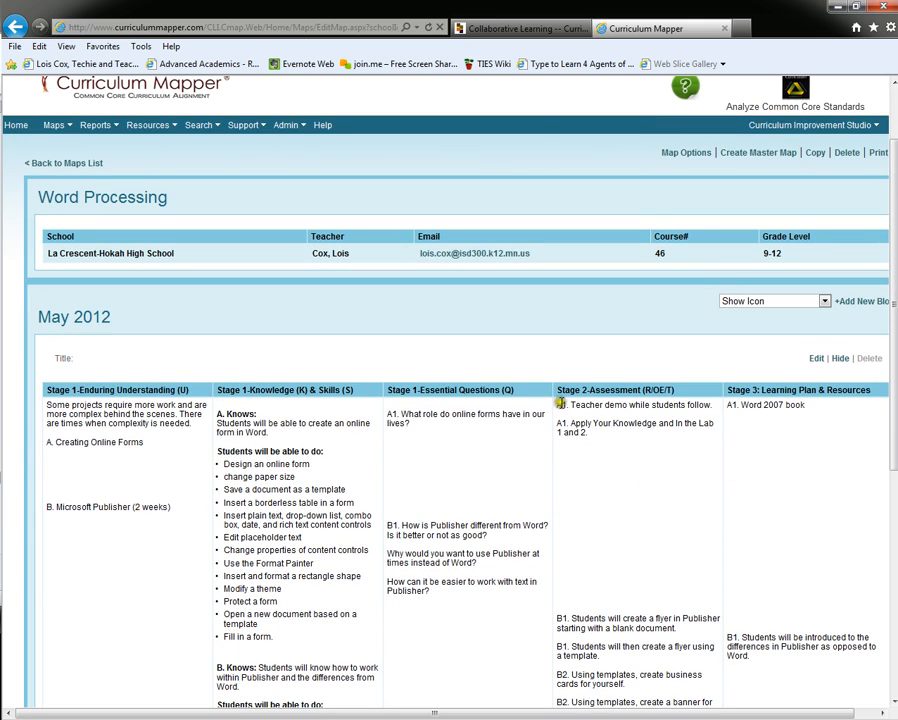
scroll(down, 3)
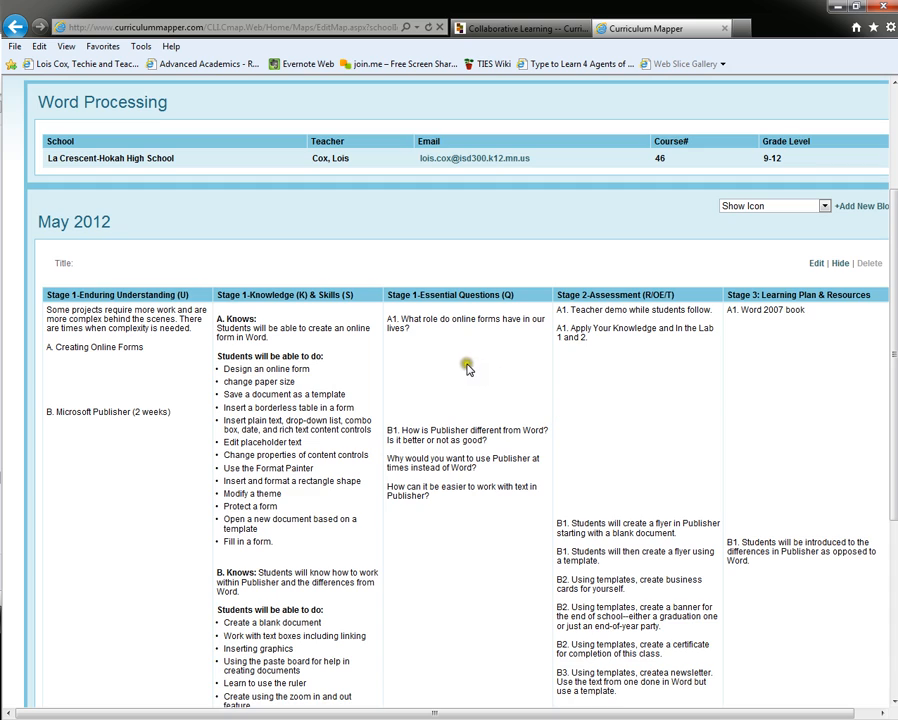
mouse_move(468, 368)
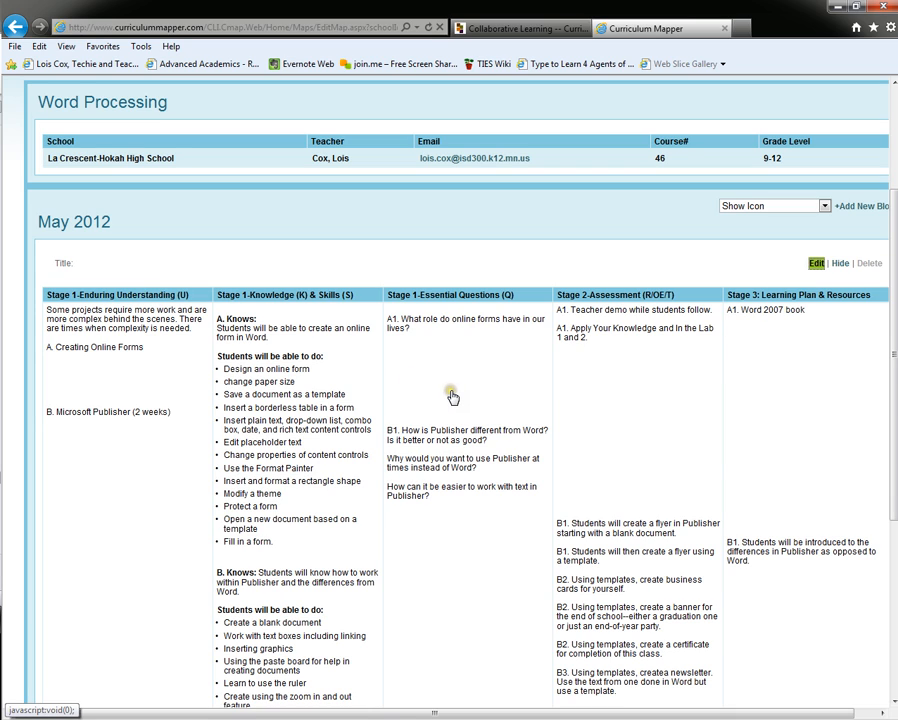
click(817, 262)
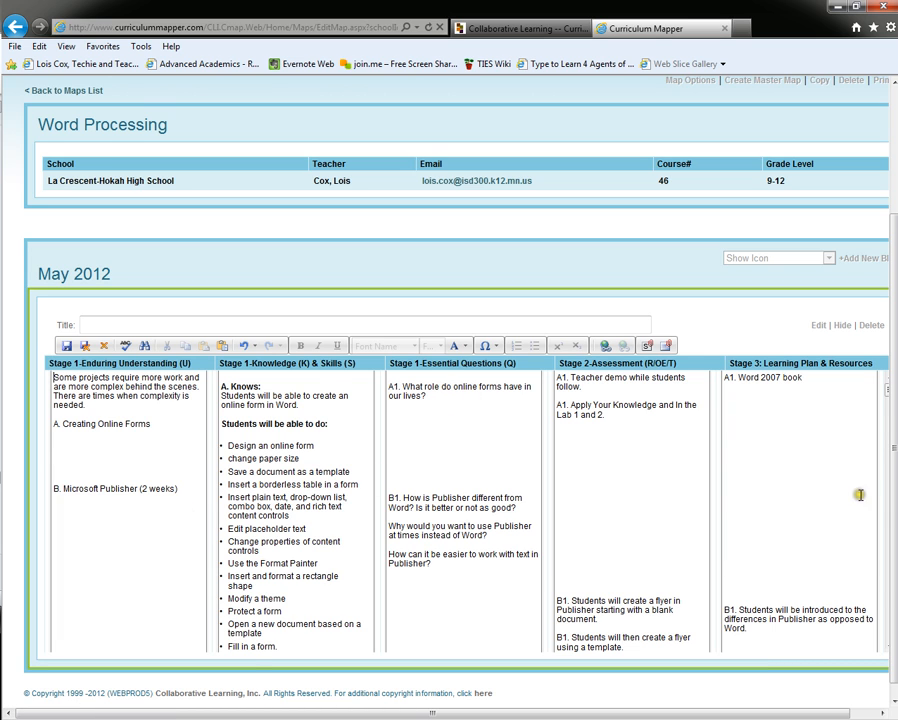
mouse_move(115, 387)
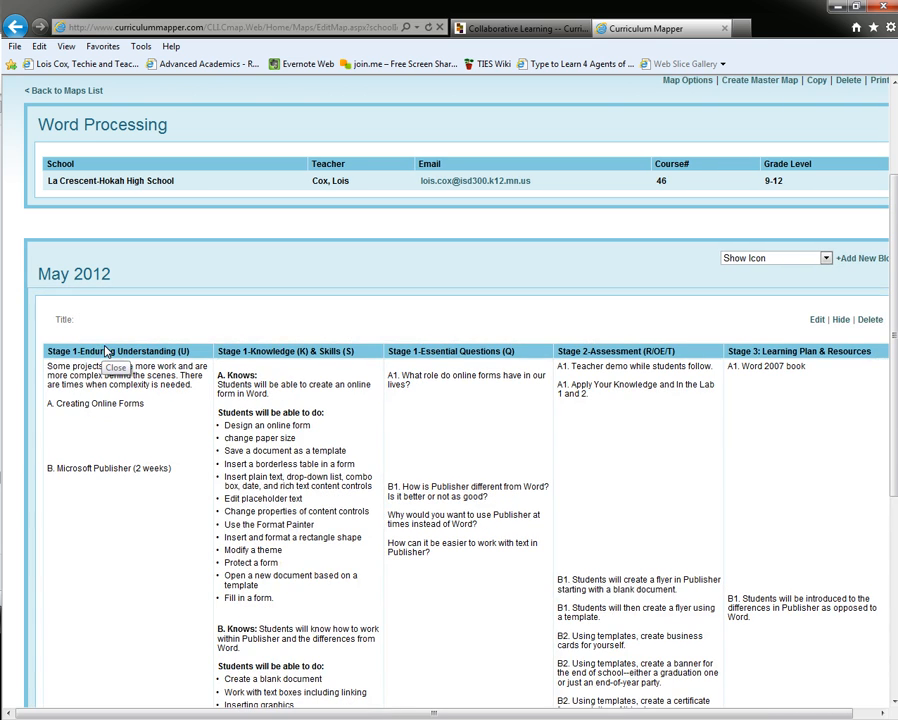
mouse_move(868, 415)
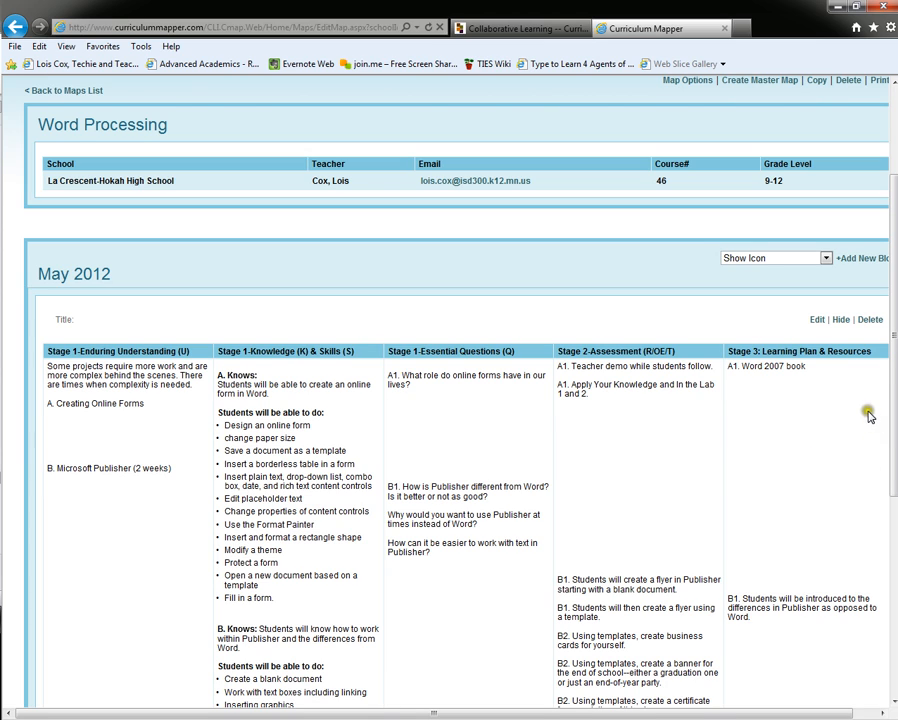
mouse_move(724, 432)
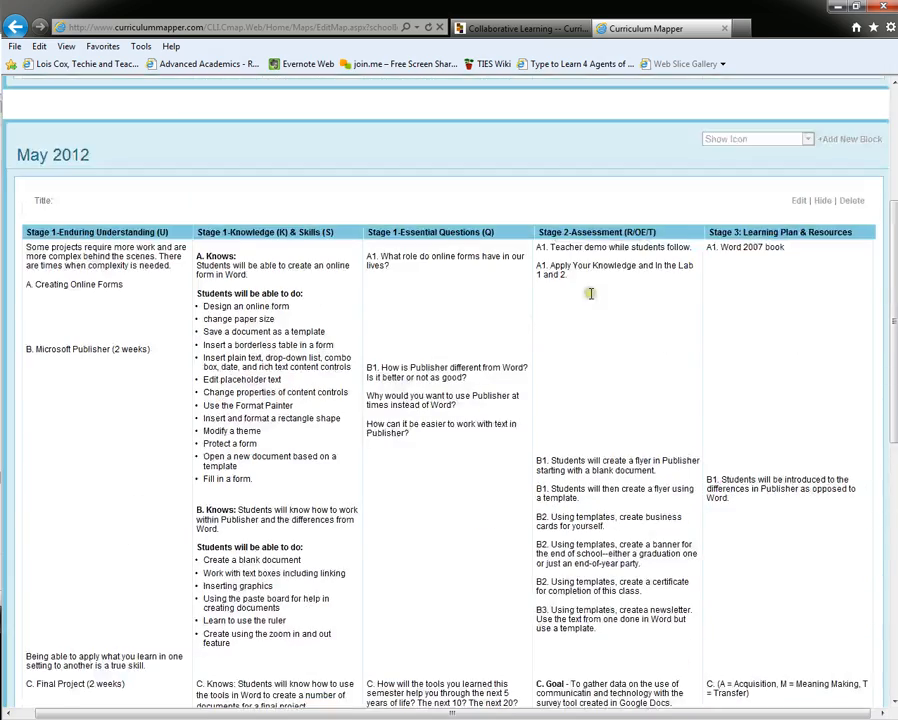
Step: Scroll the Word Processing map to the blank block below the May 2012 content
scroll(down, 3)
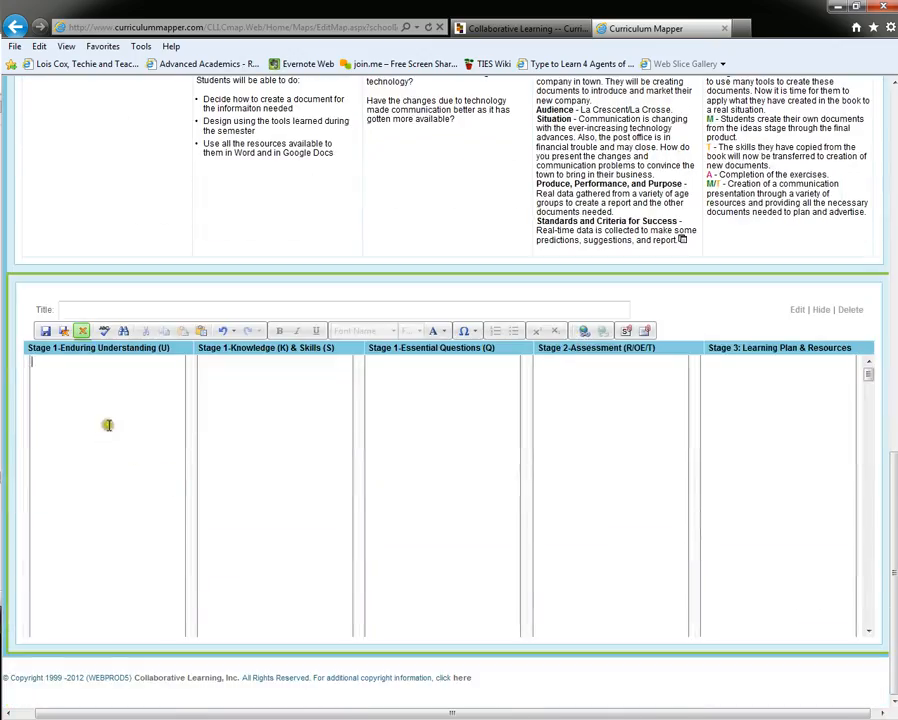
mouse_move(120, 414)
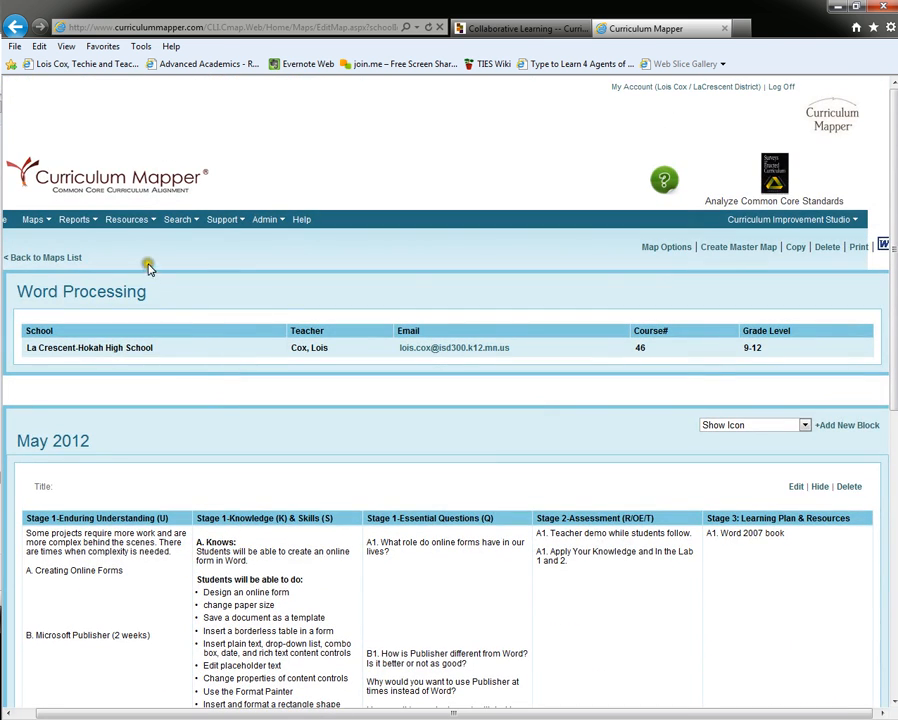
Step: Open Resources > Content Library and list the Old Document Library folder's documents
click(127, 219)
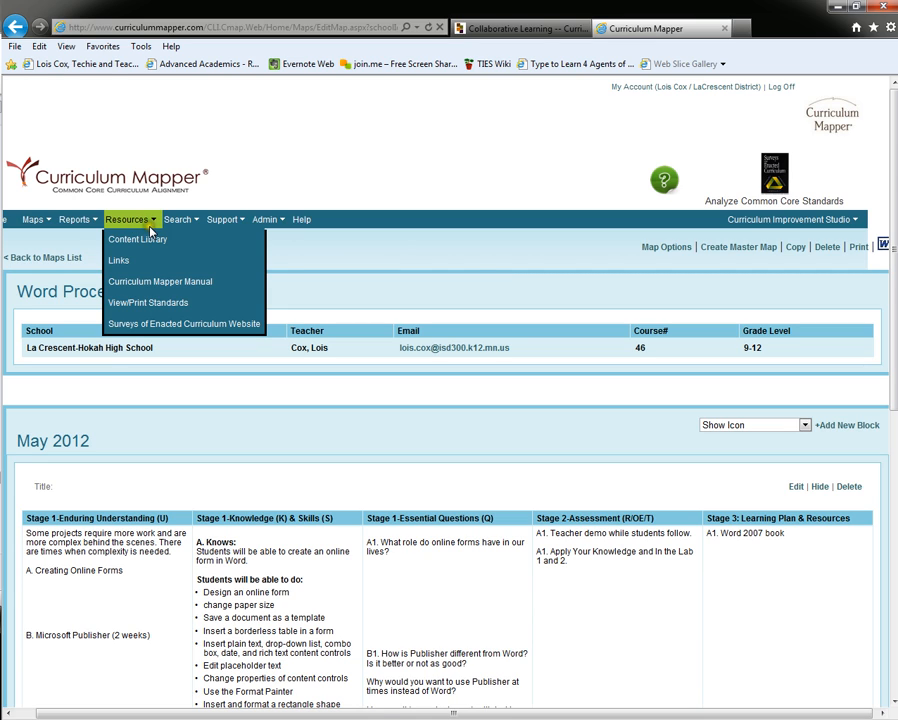
mouse_move(138, 239)
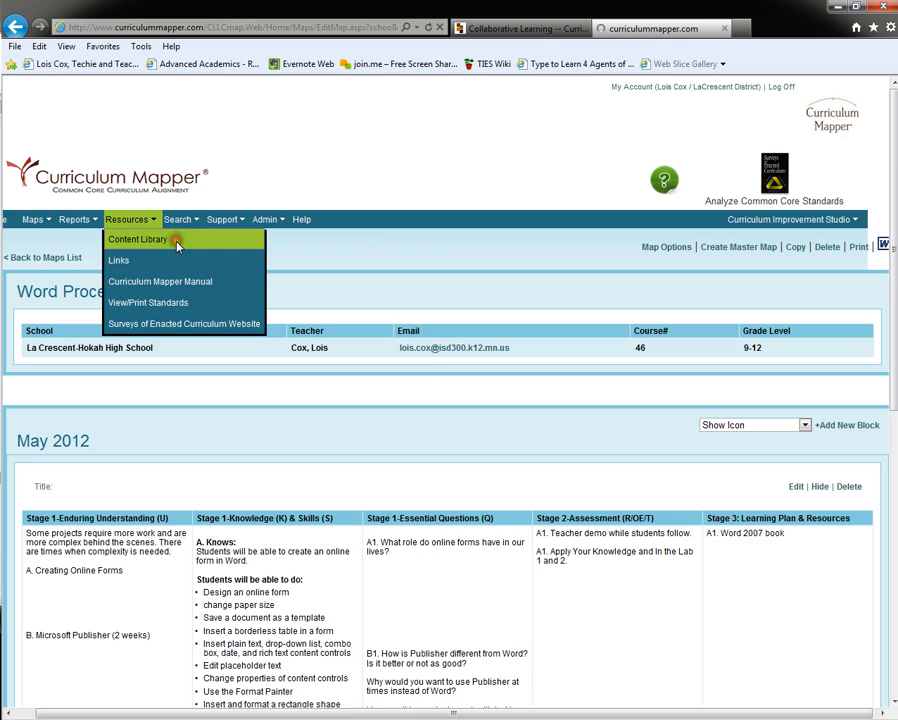
click(138, 239)
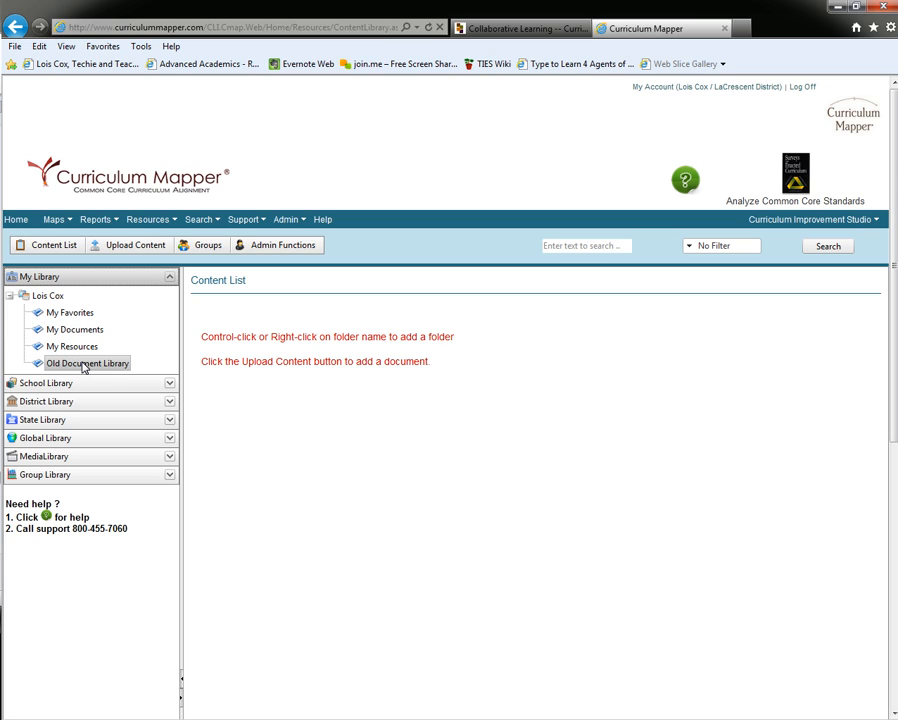
click(87, 363)
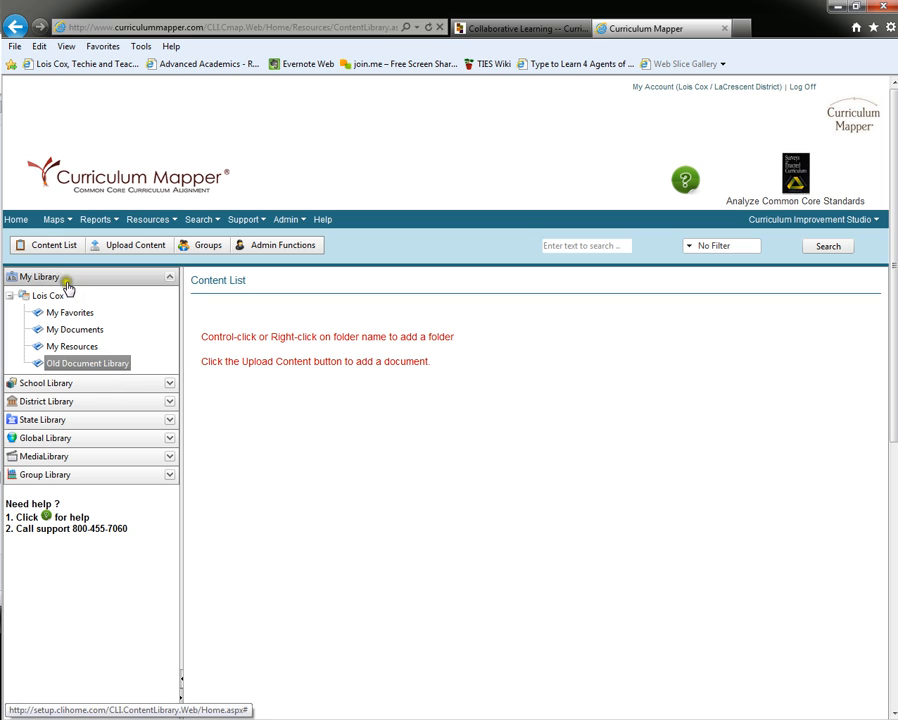
click(54, 245)
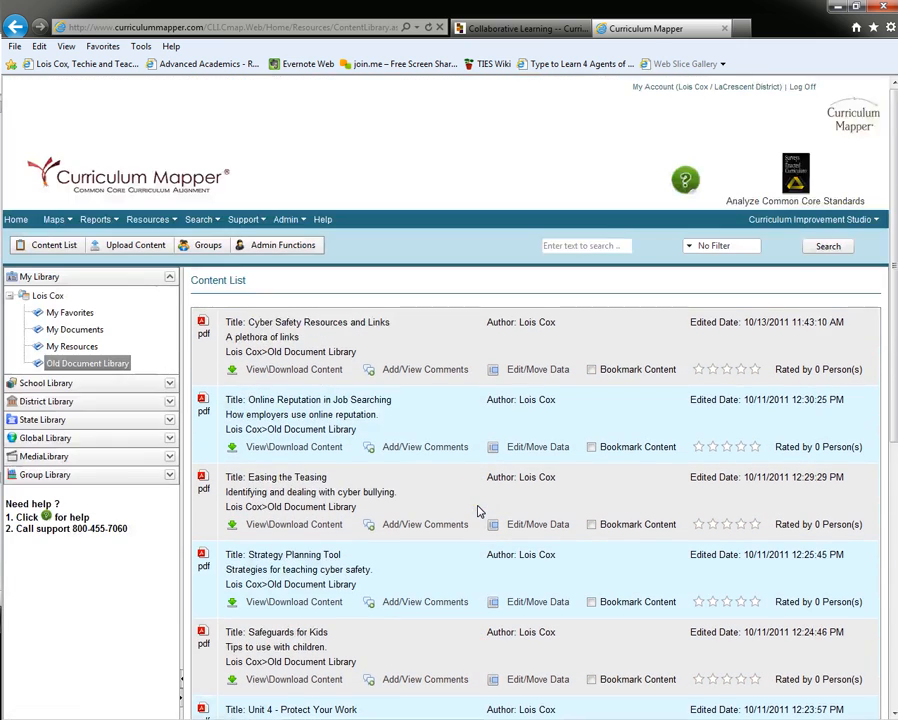
mouse_move(293, 369)
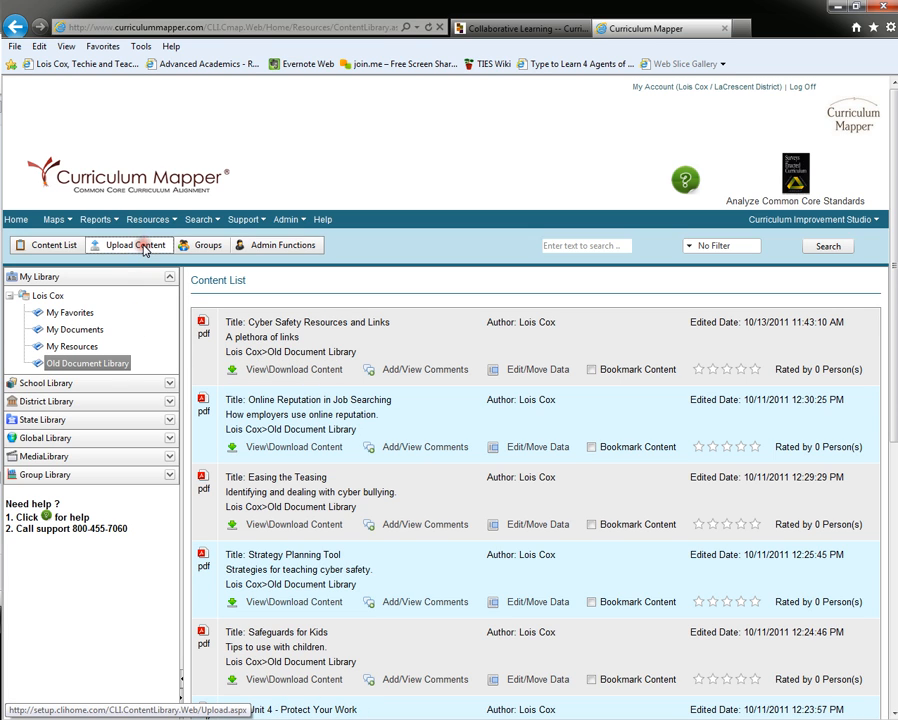
Step: Upload the 'Peanut Allergy Guide' file and save it as library content
click(128, 245)
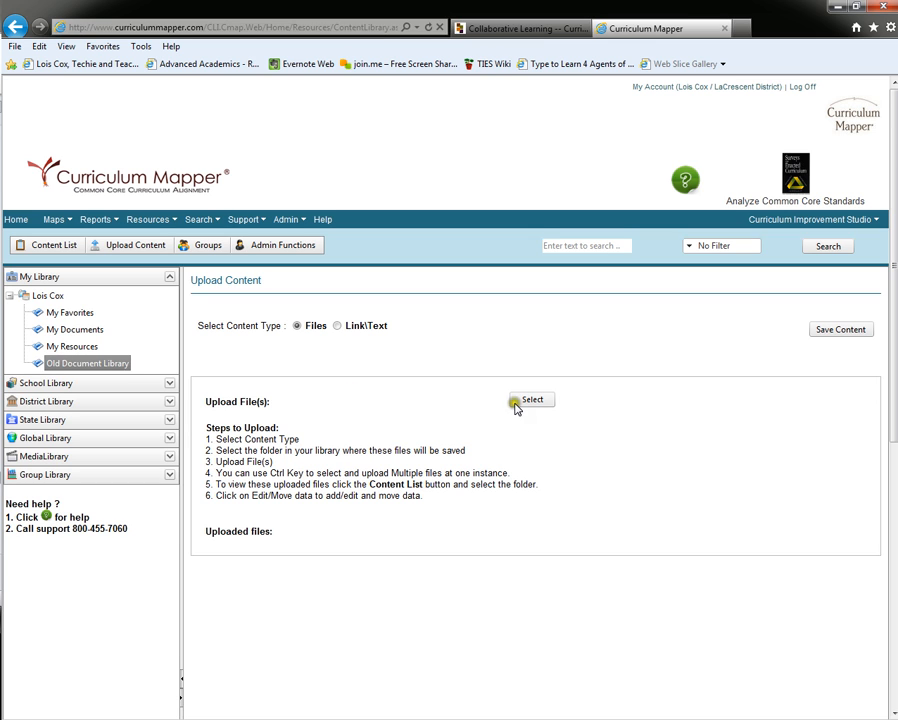
click(532, 400)
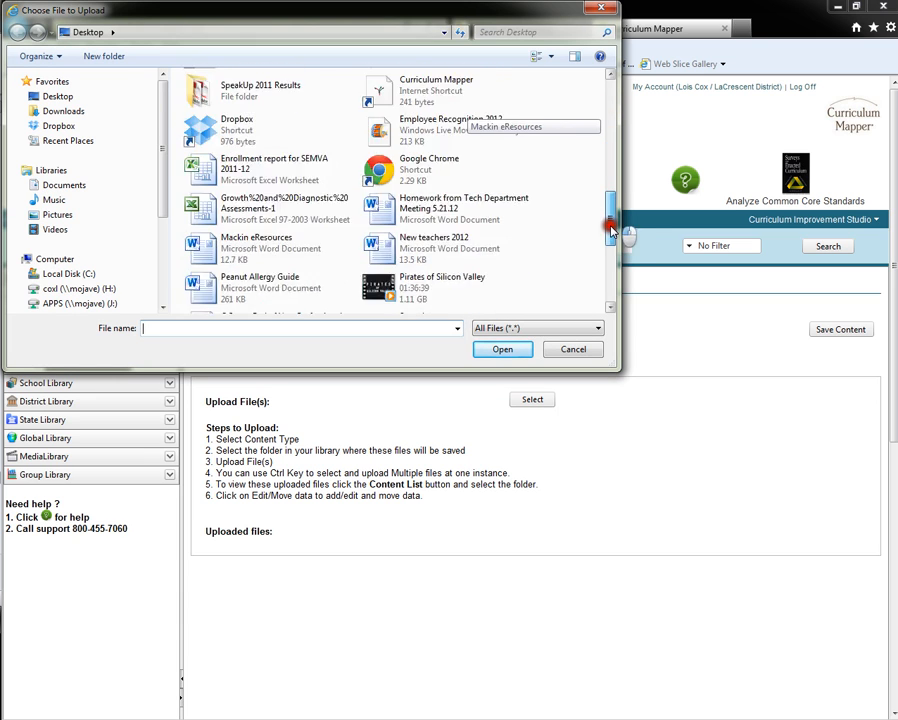
scroll(down, 3)
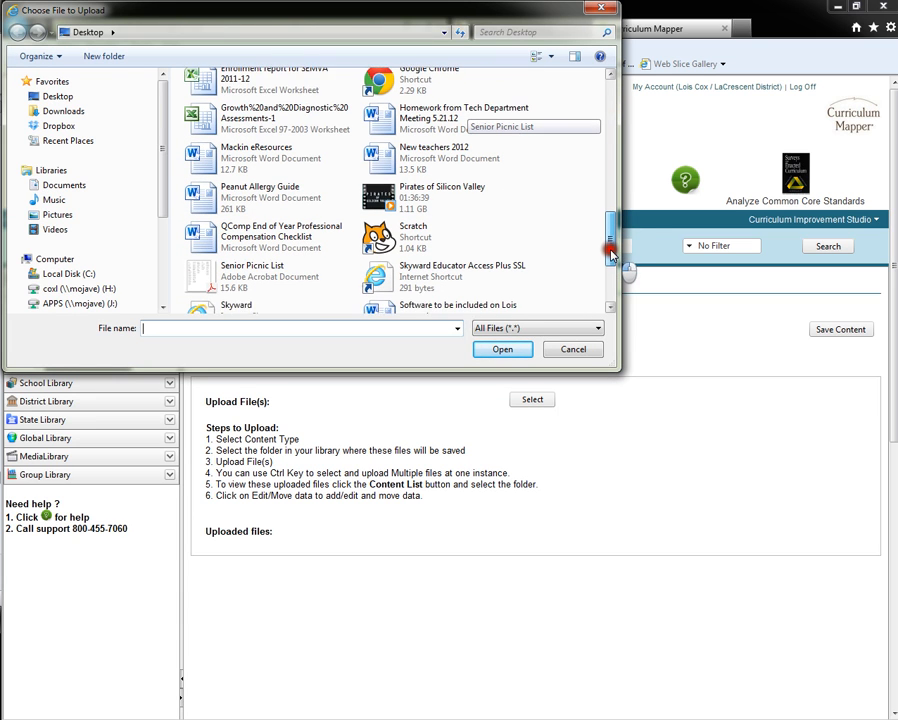
click(260, 185)
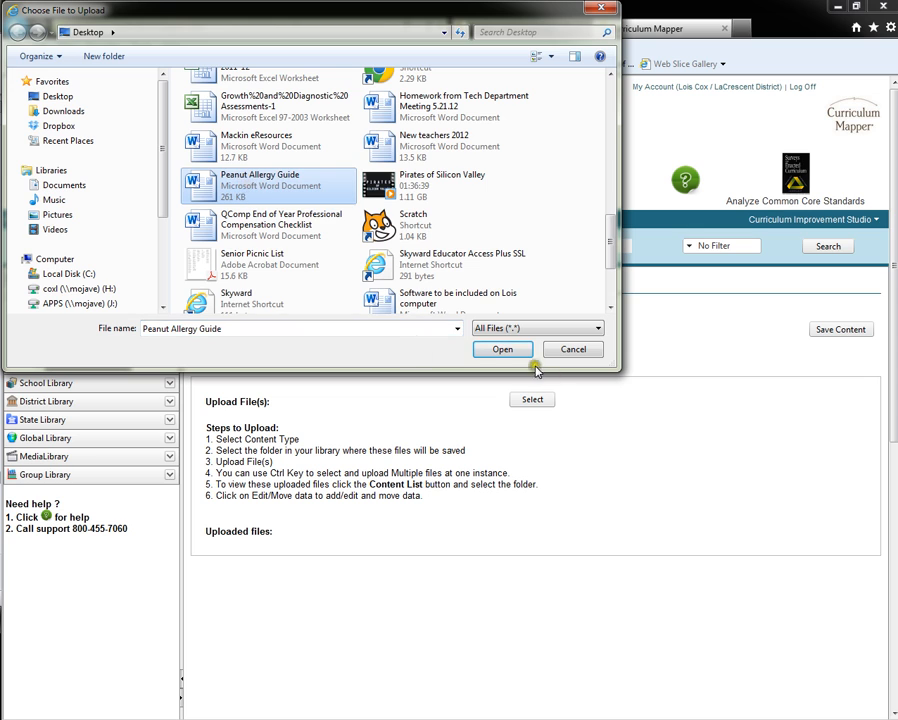
click(502, 349)
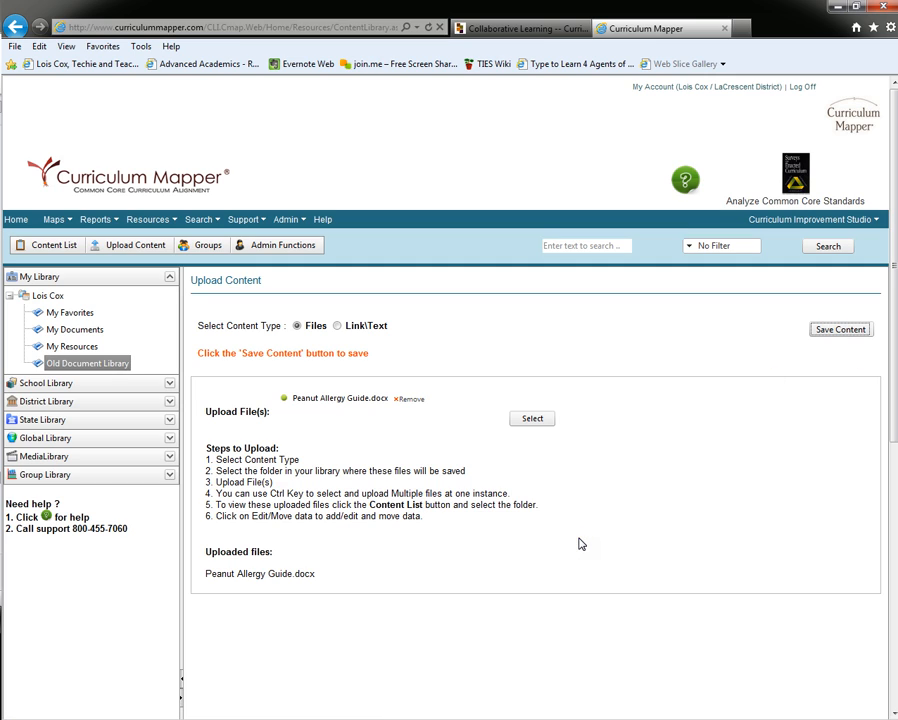
click(841, 329)
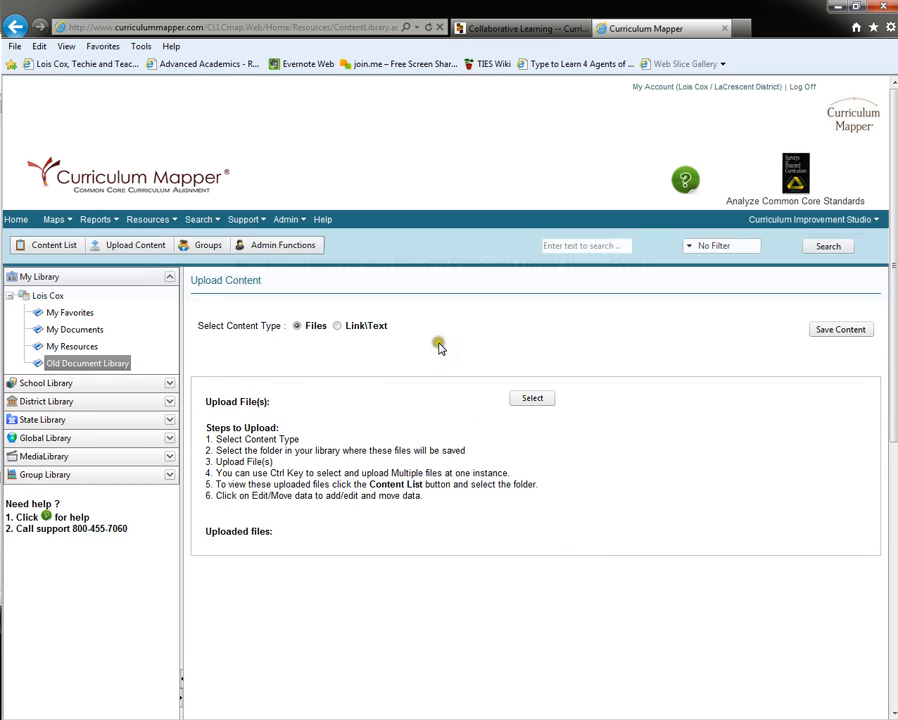
Step: Go to Maps > My Maps, showing the 2011-2012 Digital Citizenship course
click(200, 219)
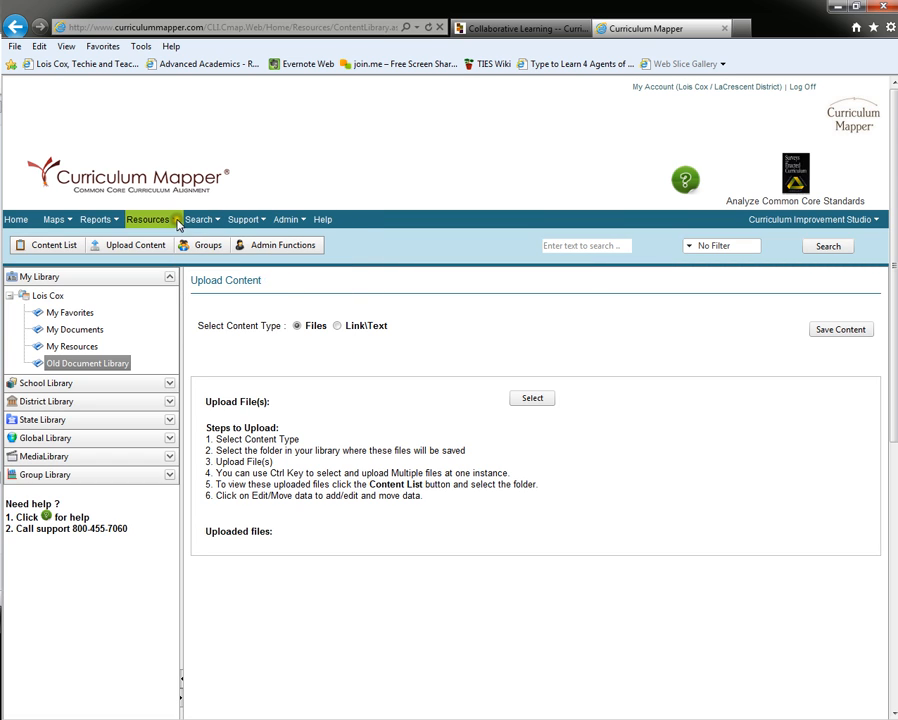
click(152, 219)
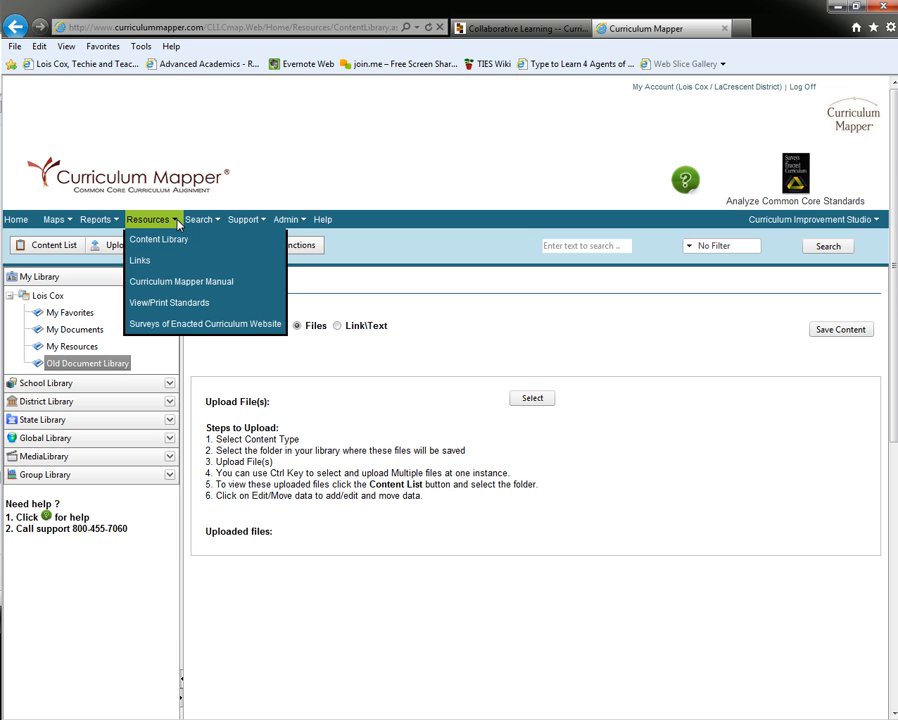
mouse_move(169, 302)
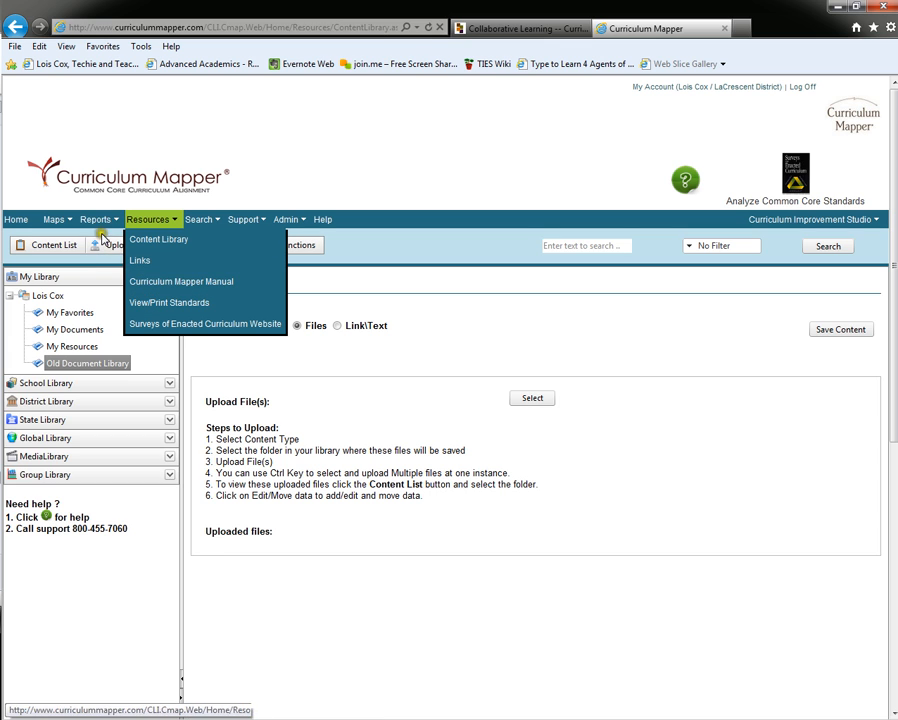
click(53, 219)
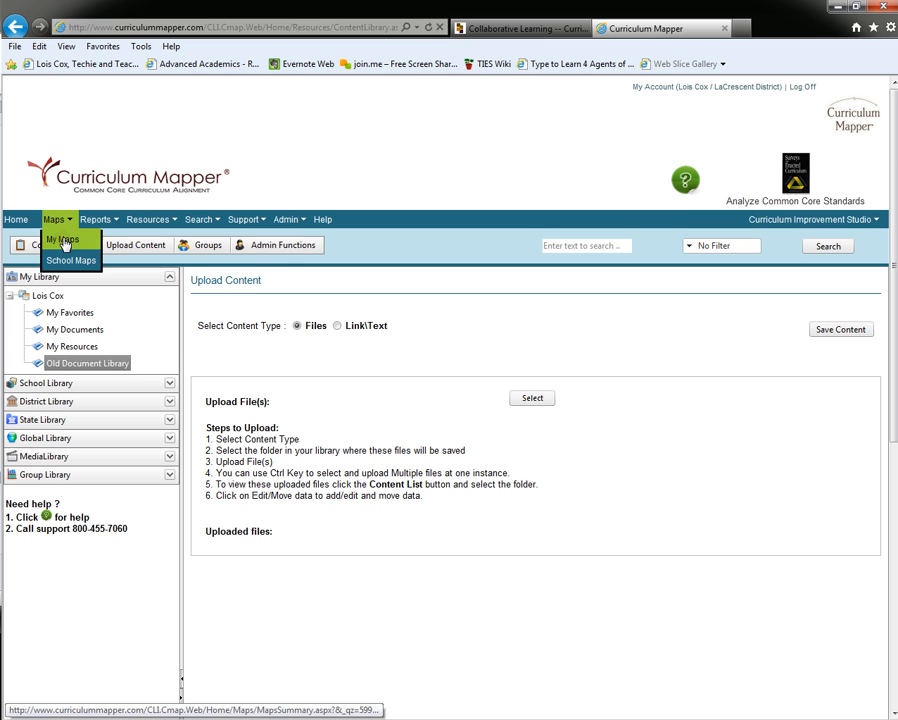
click(62, 238)
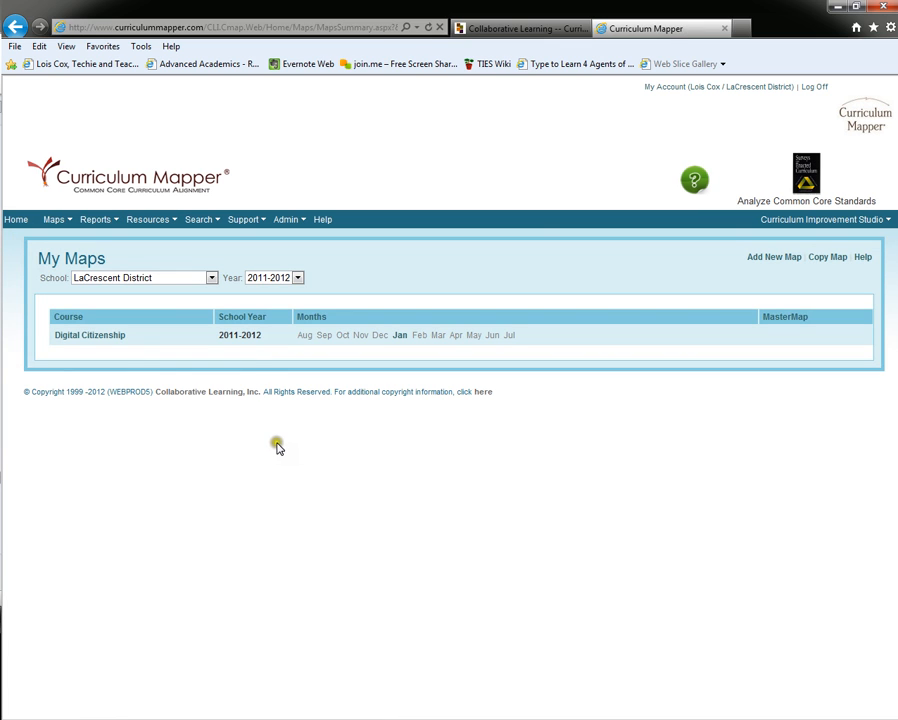
mouse_move(281, 429)
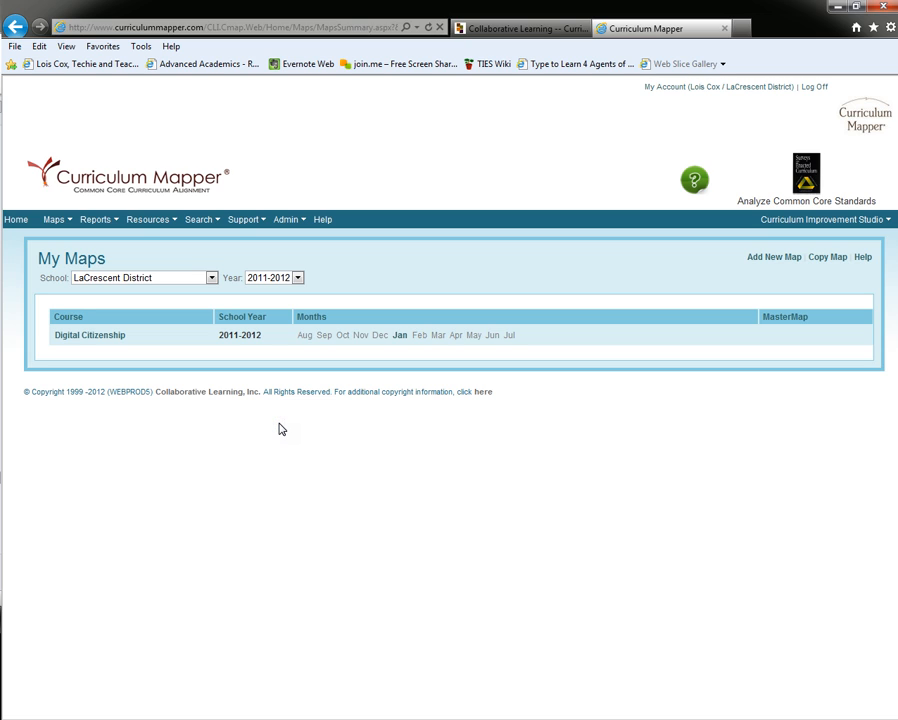
mouse_move(228, 345)
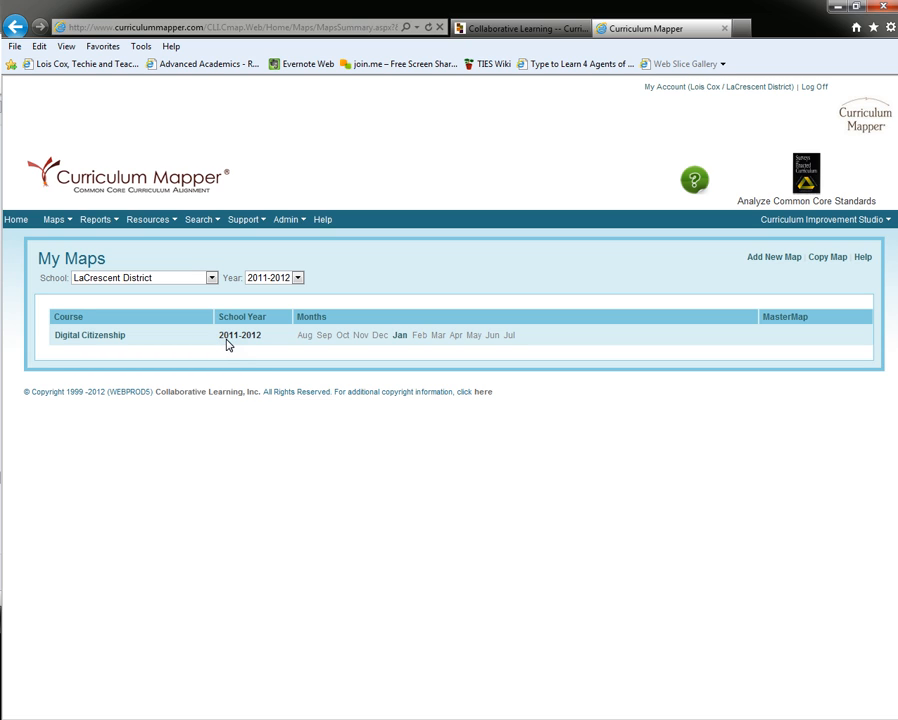
mouse_move(363, 444)
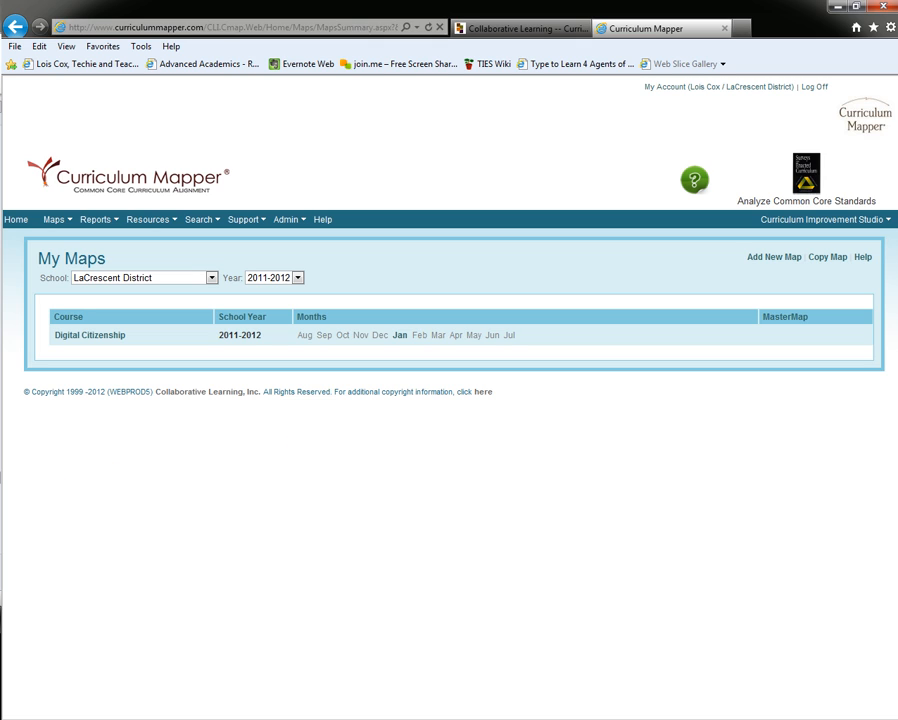
mouse_move(204, 502)
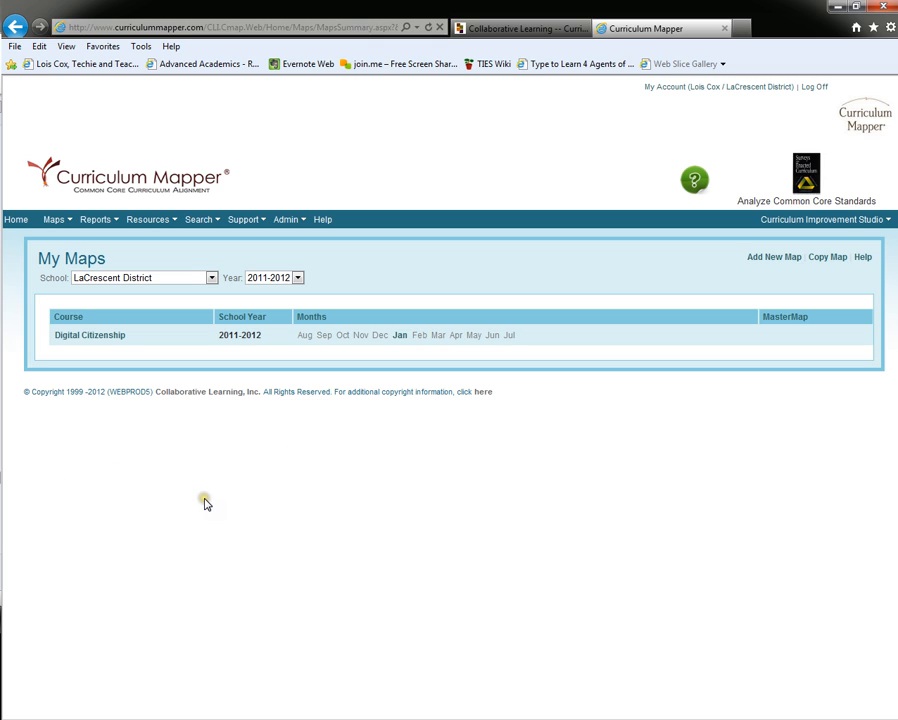